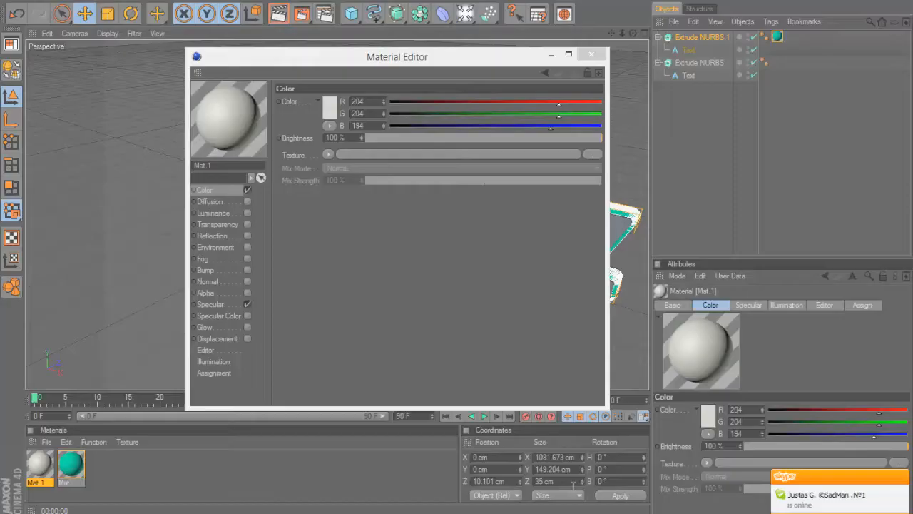
# Close the Material Editor and assign materials to the two Extrude NURBS text objects
pyautogui.click(328, 107)
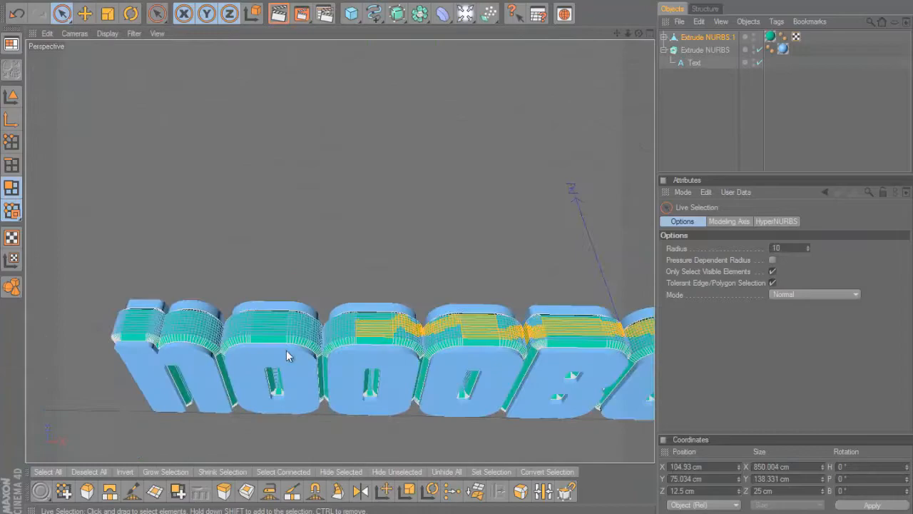
# Render the 3D text and bring the render into the Photoshop template, rotated vertical
pyautogui.rightClick(701, 36)
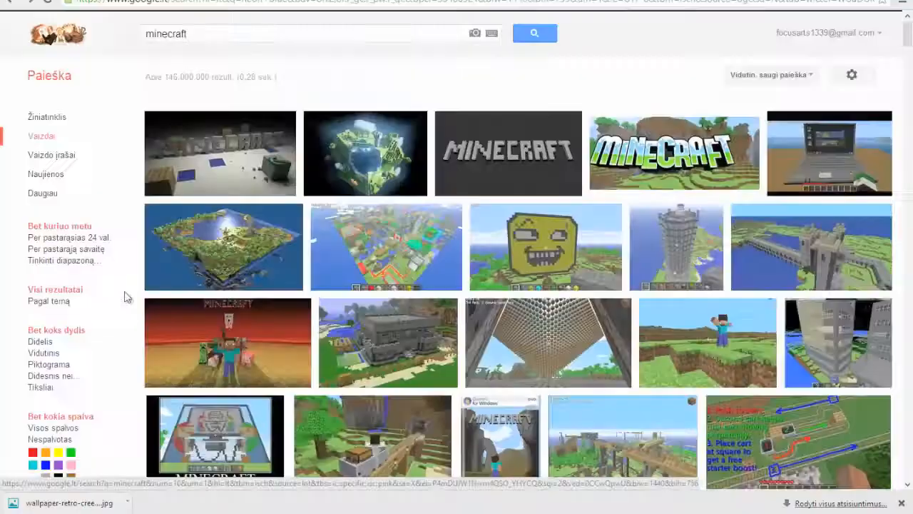
pyautogui.scroll(-3)
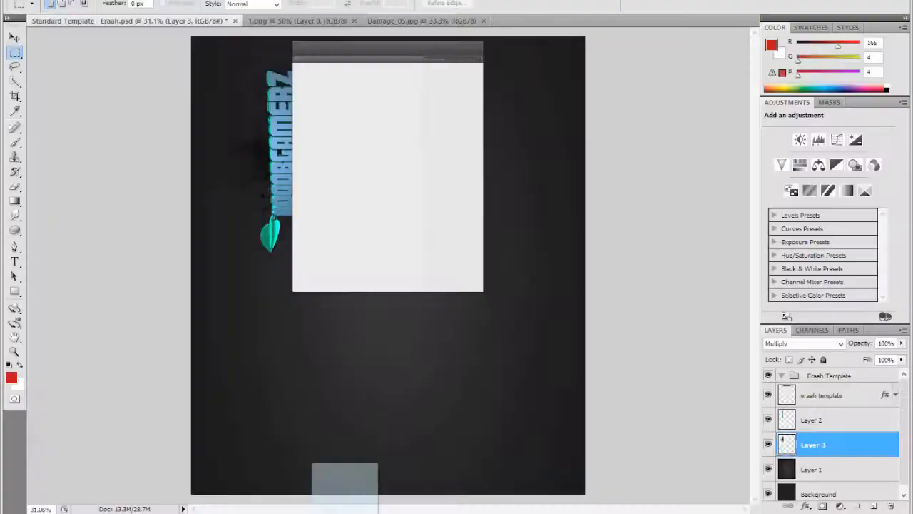
# Place green foliage behind the vertical text and a scaled Minecraft image near the panel's top-right corner
pyautogui.click(595, 21)
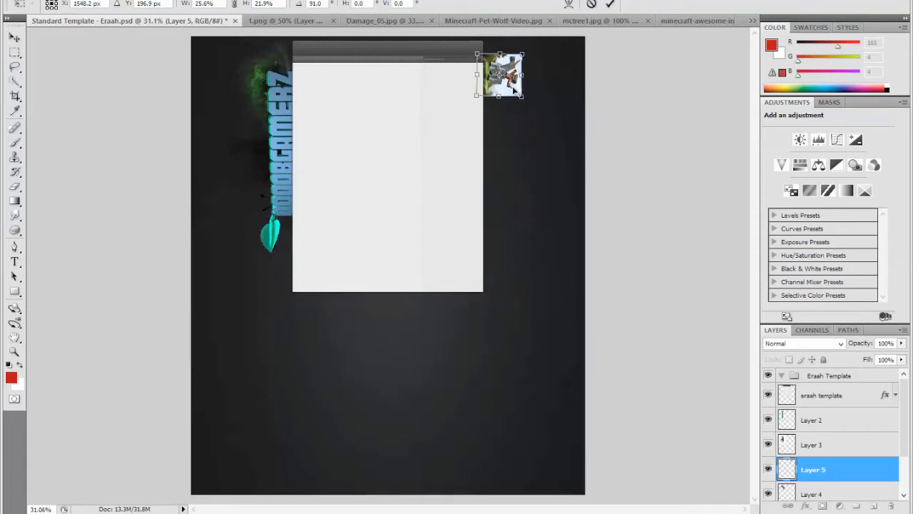
# Search Google Images for 'abraham lincoln riding a wolf' in the browser
pyautogui.click(14, 352)
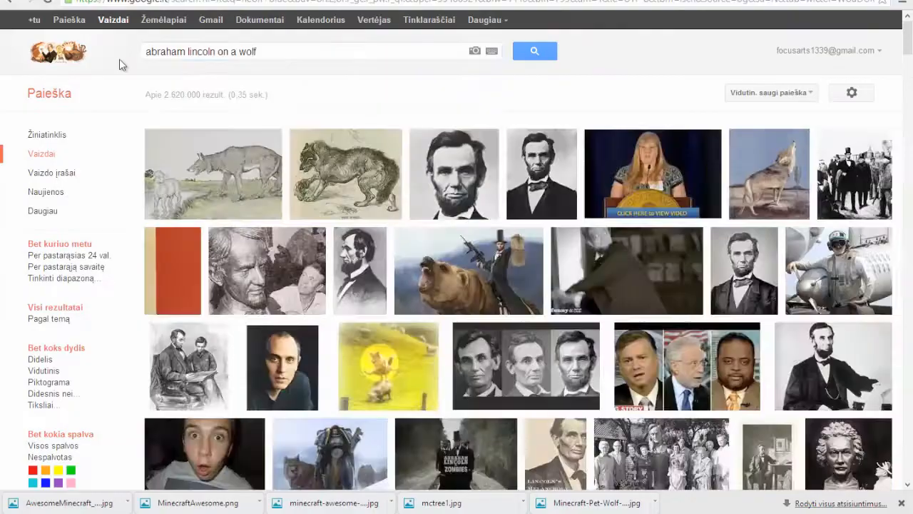
pyautogui.write('abraham lincoln riding')
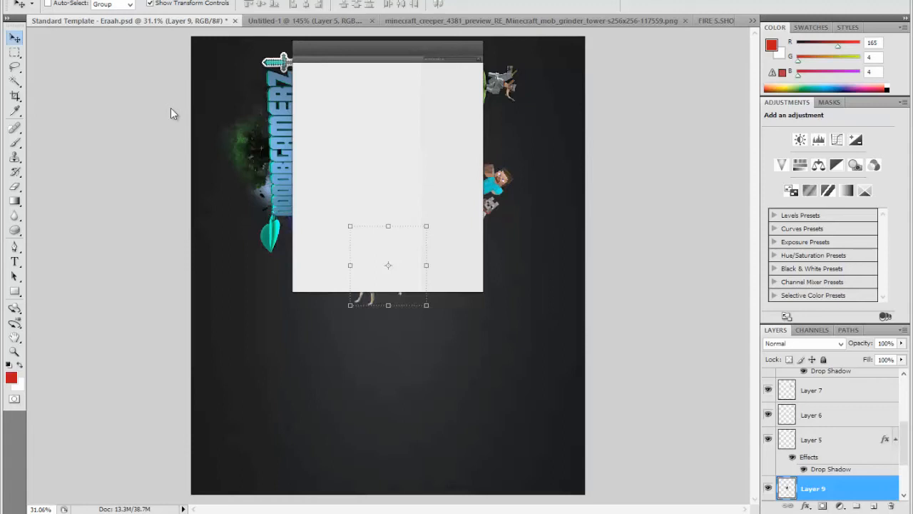
# Drag the wolf-and-creeper picture to the panel's lower-left edge beneath the vertical text
pyautogui.moveTo(388, 266); pyautogui.dragTo(285, 285)
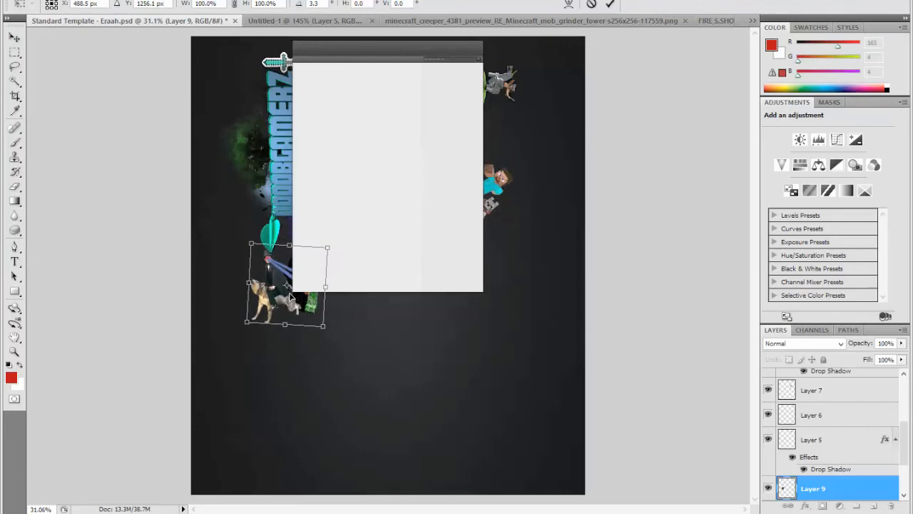